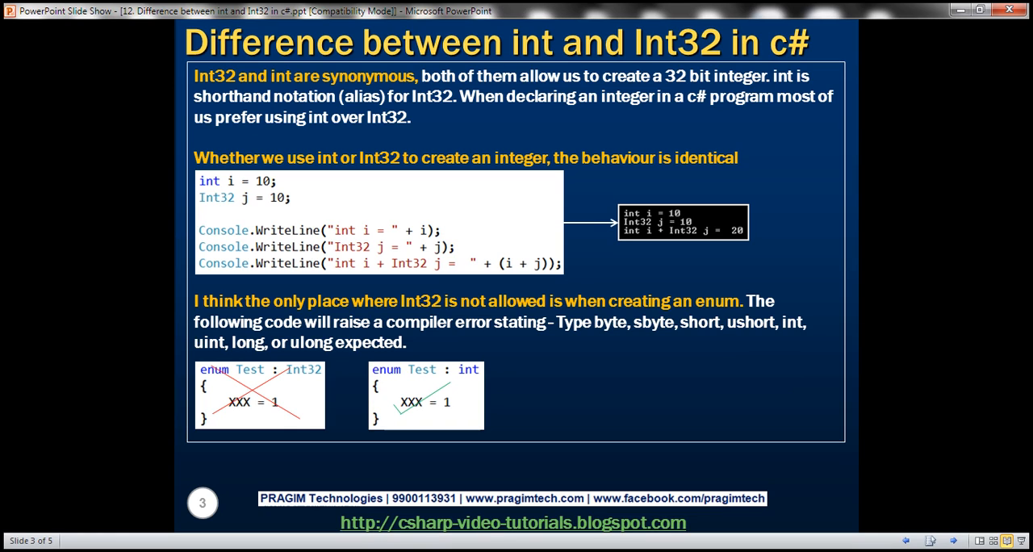
{"action": "mouse_move", "coordinate": [215, 191]}
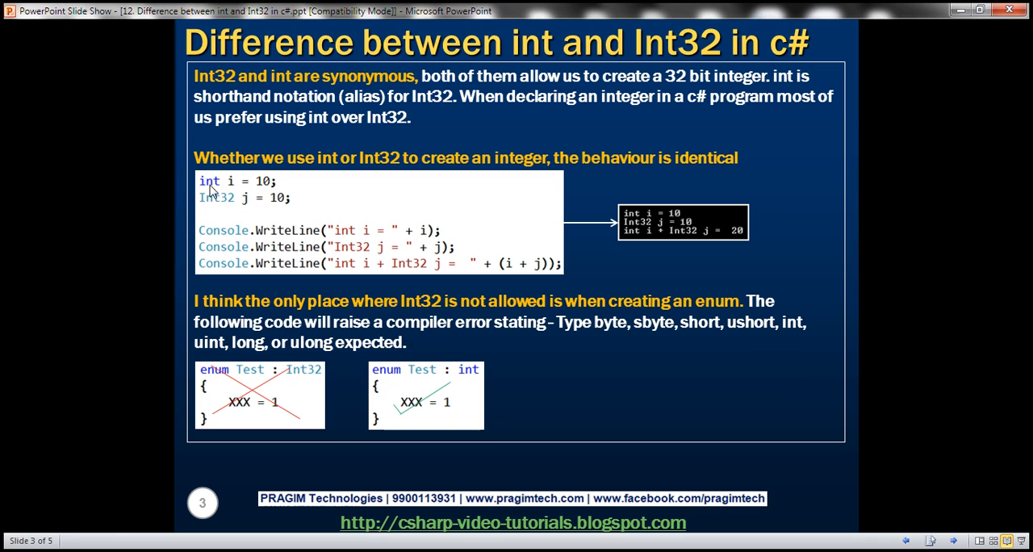
{"action": "mouse_move", "coordinate": [230, 210]}
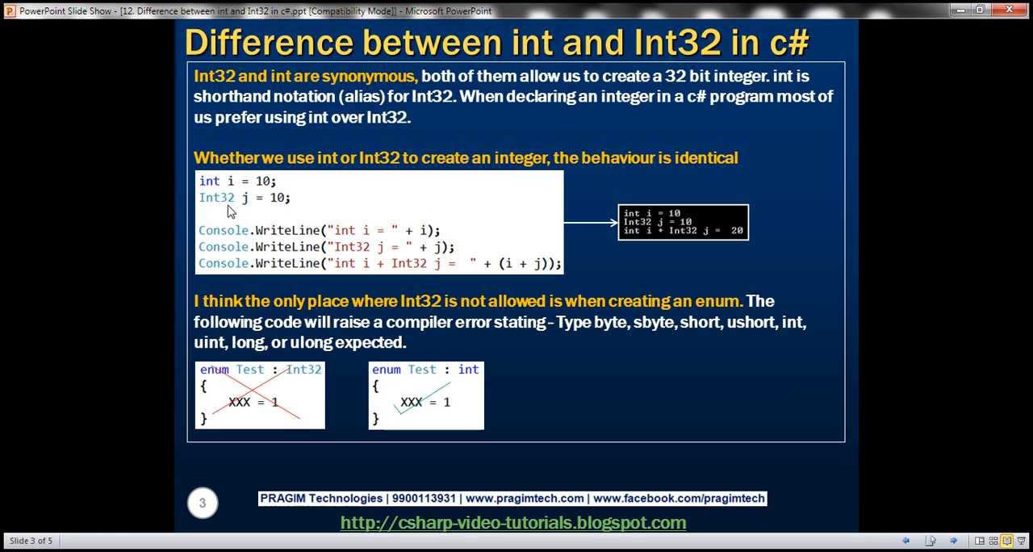
{"action": "mouse_move", "coordinate": [238, 192]}
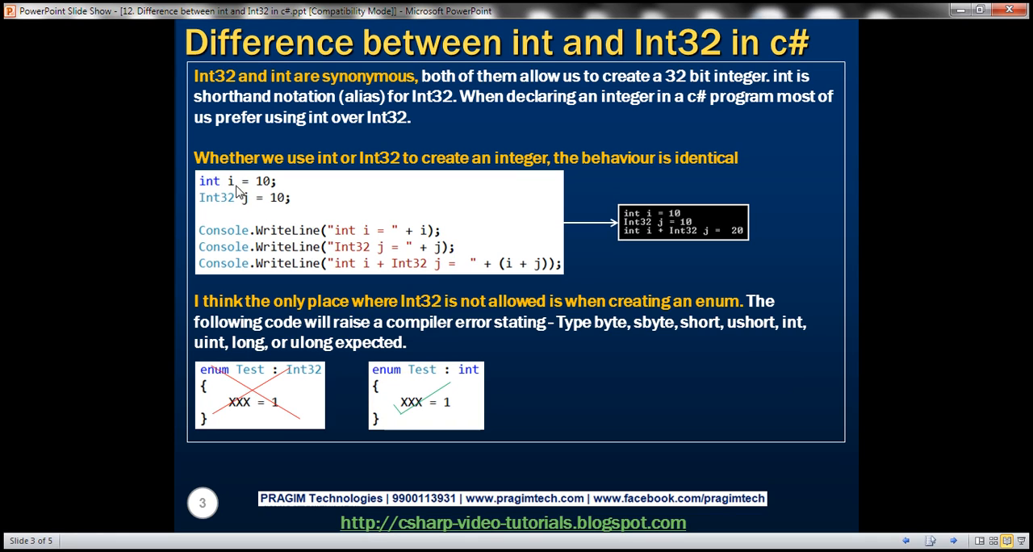
{"action": "mouse_move", "coordinate": [240, 212]}
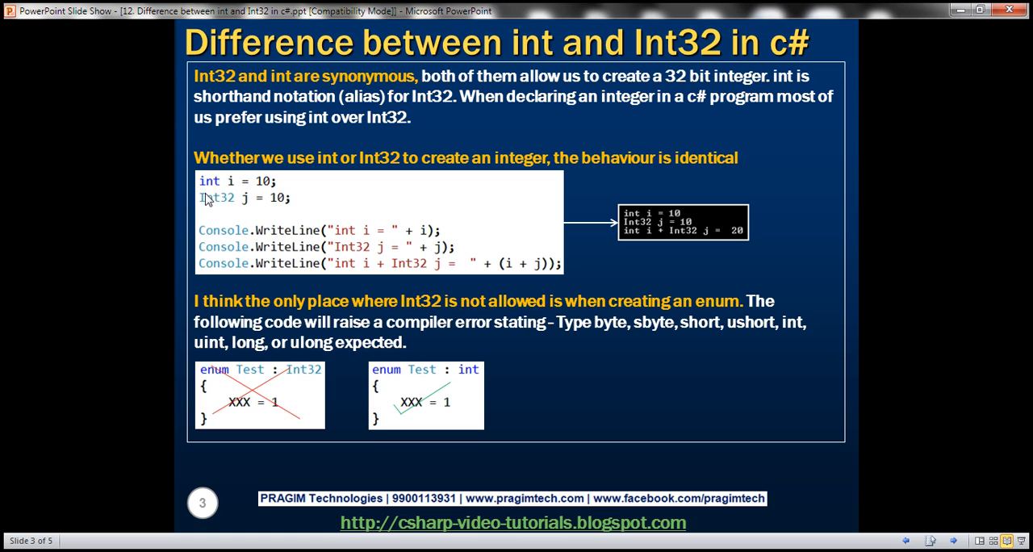
{"action": "mouse_move", "coordinate": [253, 230]}
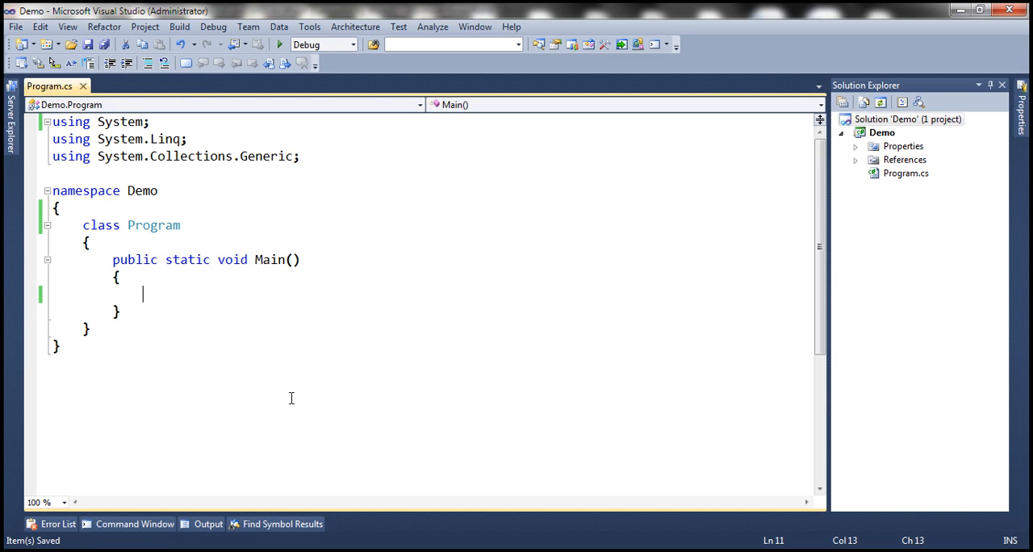
Declare int i = 10 in Main, then swap the int keyword for Int32.
{"action": "type", "text": "int i"}
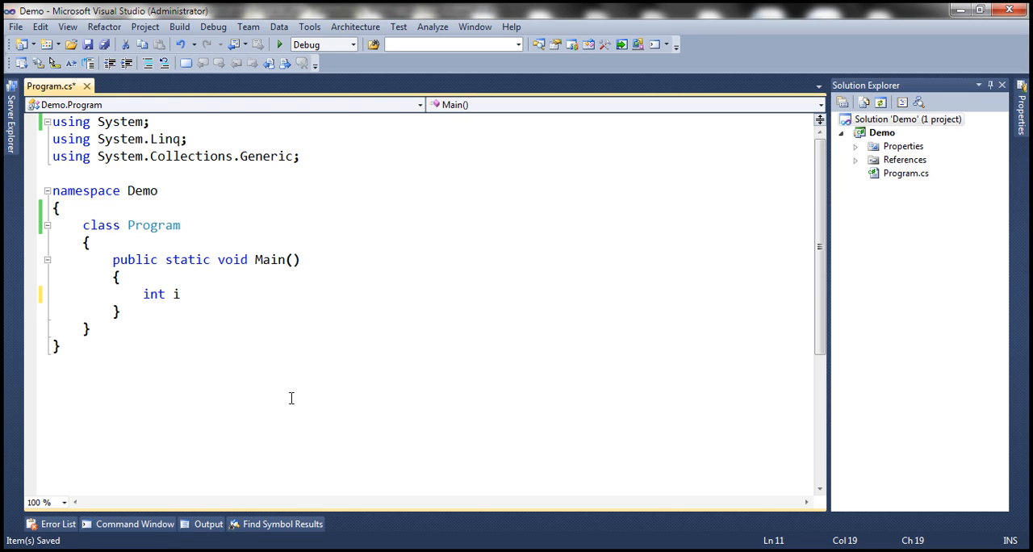
{"action": "type", "text": "= 10;"}
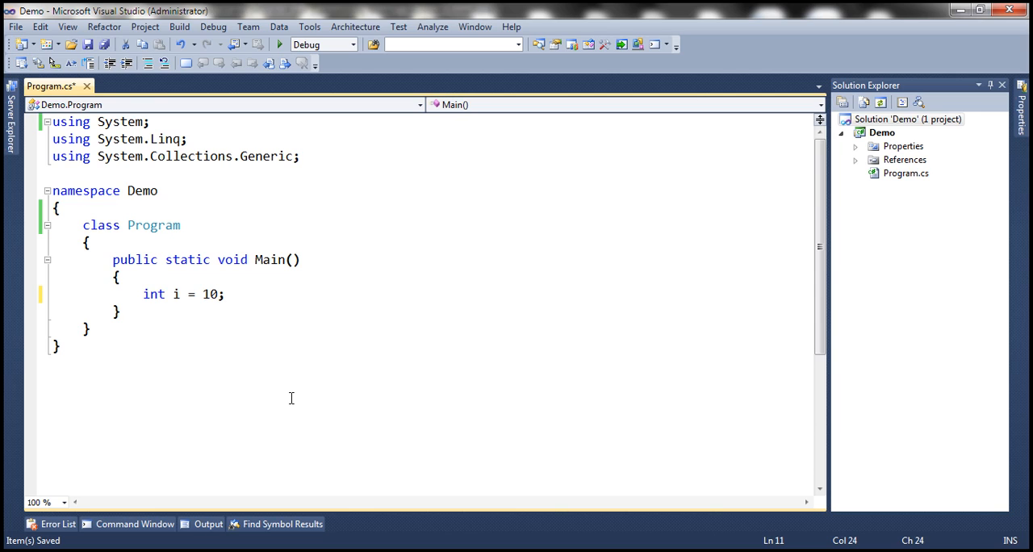
{"action": "mouse_move", "coordinate": [157, 294]}
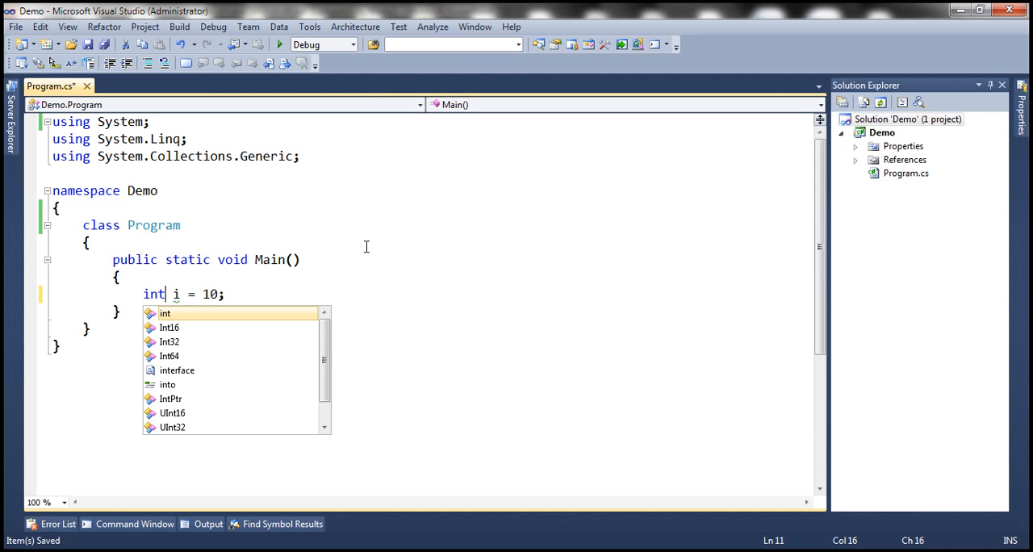
{"action": "double_click", "coordinate": [168, 342]}
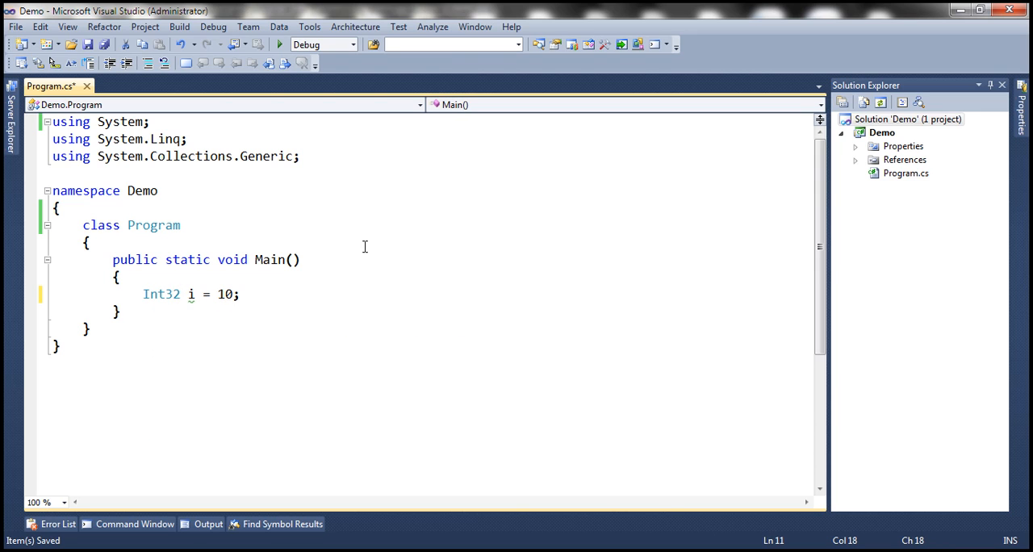
{"action": "double_click", "coordinate": [161, 294]}
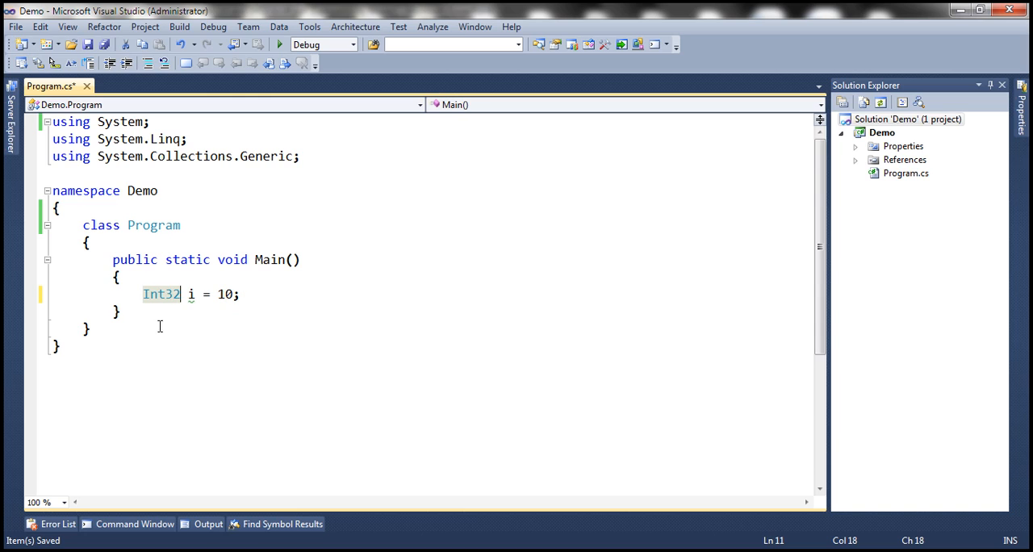
{"action": "mouse_move", "coordinate": [220, 336]}
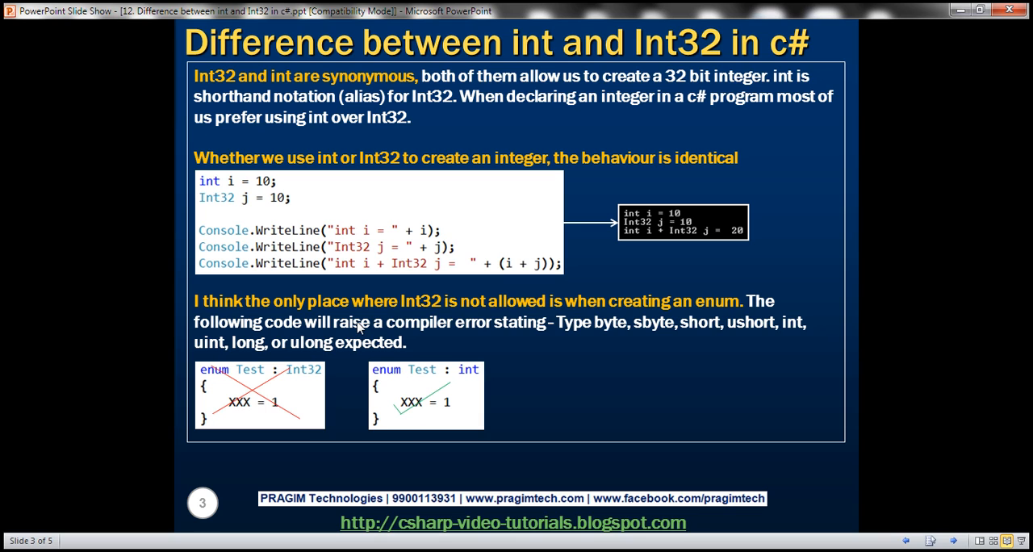
{"action": "mouse_move", "coordinate": [367, 388]}
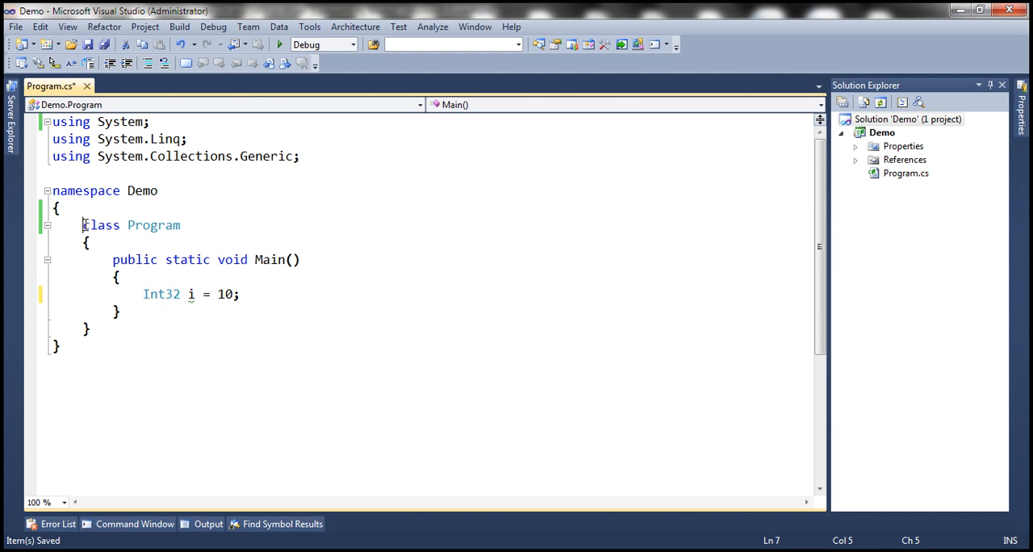
Declare enum Test : int with member XXX = 1 above class Program.
{"action": "type", "text": "enum Test"}
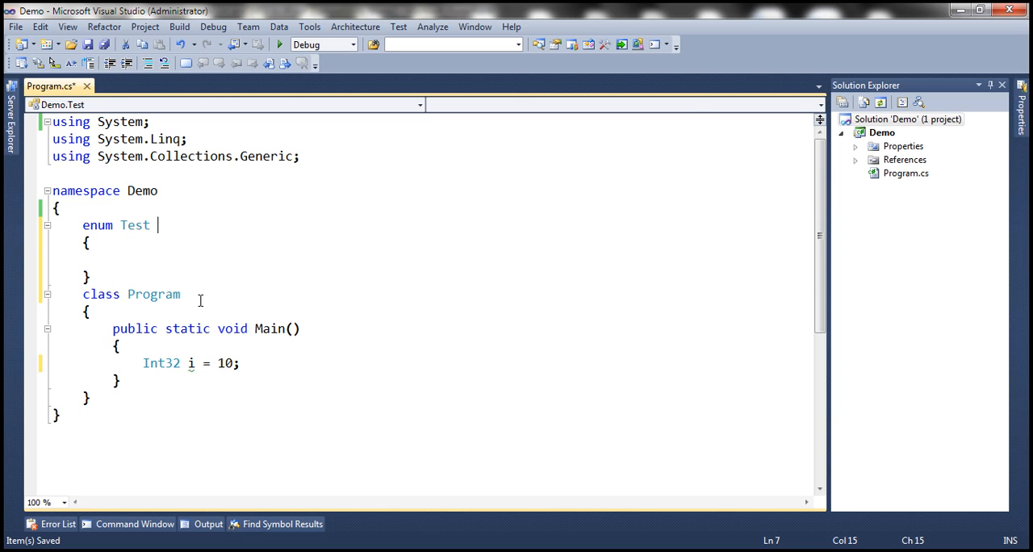
{"action": "type", "text": ":"}
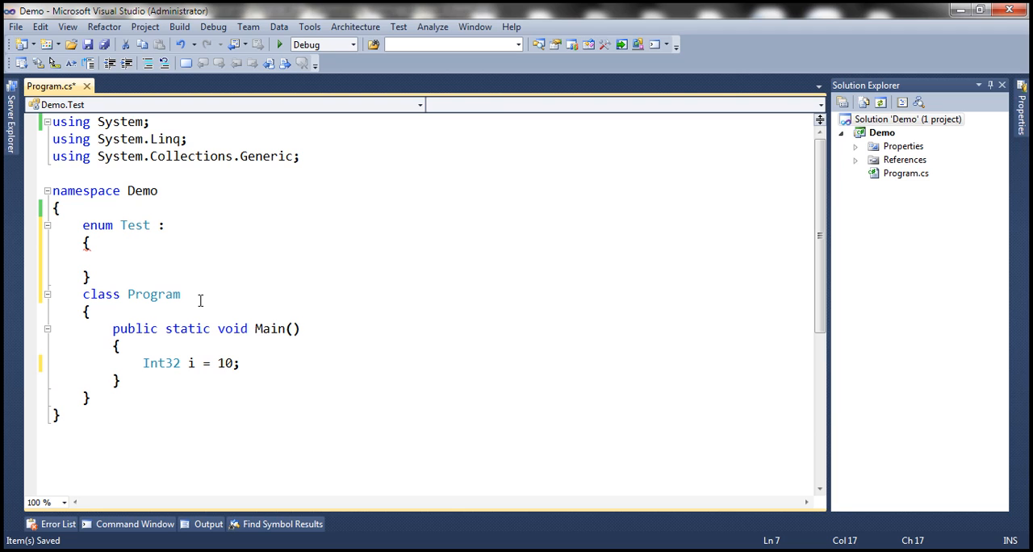
{"action": "type", "text": "i"}
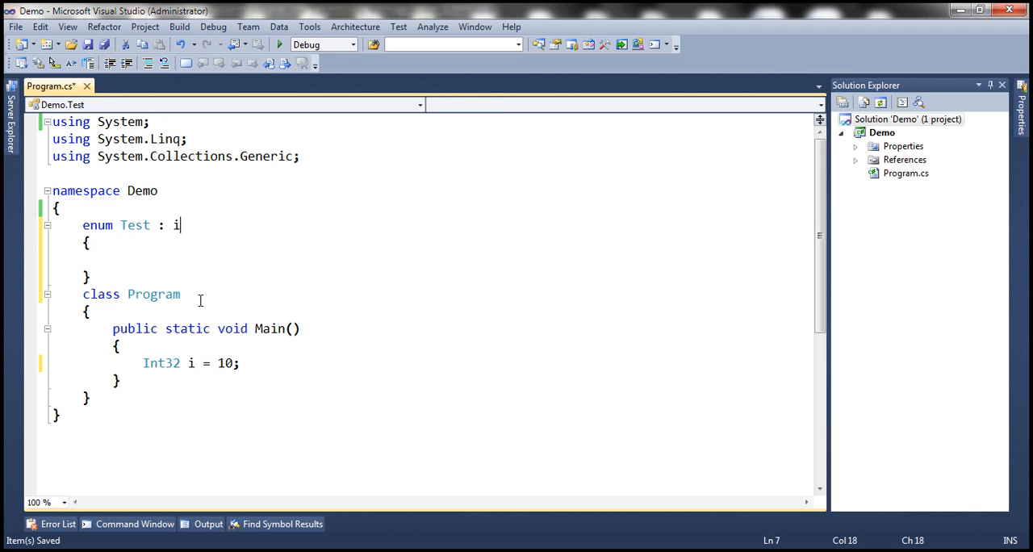
{"action": "type", "text": "nt"}
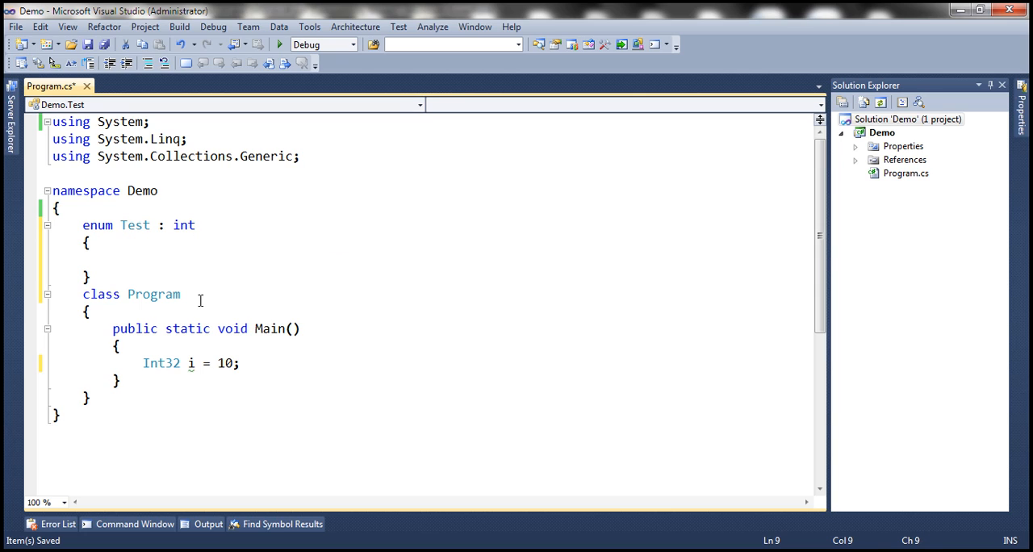
{"action": "type", "text": "XXX ="}
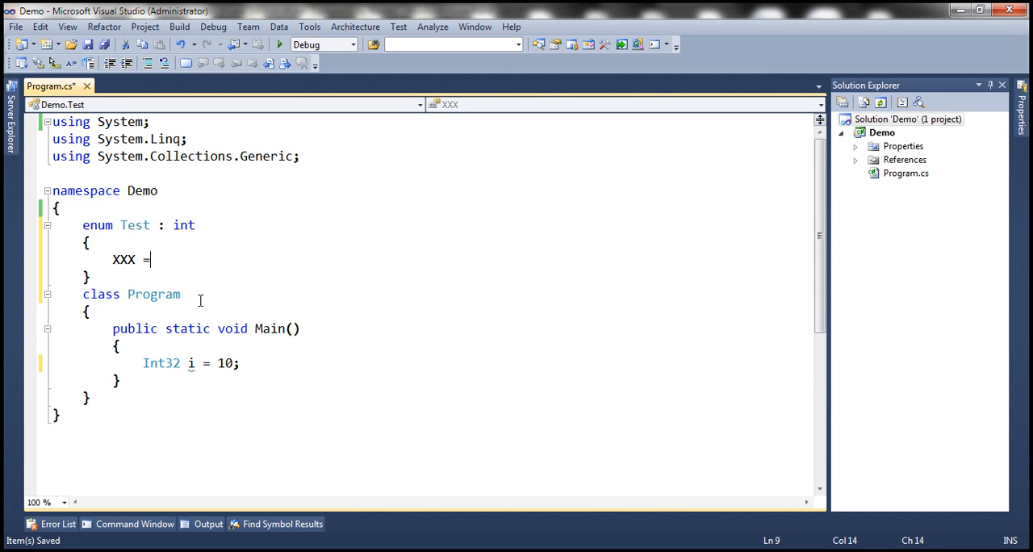
{"action": "type", "text": "1,"}
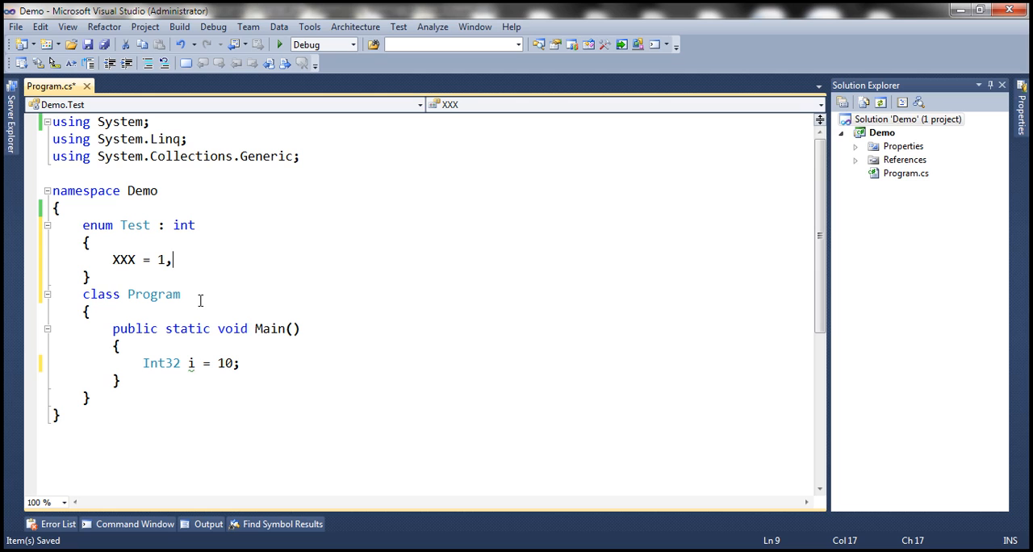
Build the Demo solution, then start typing 'Int' in the editor.
{"action": "right_click", "coordinate": [909, 119]}
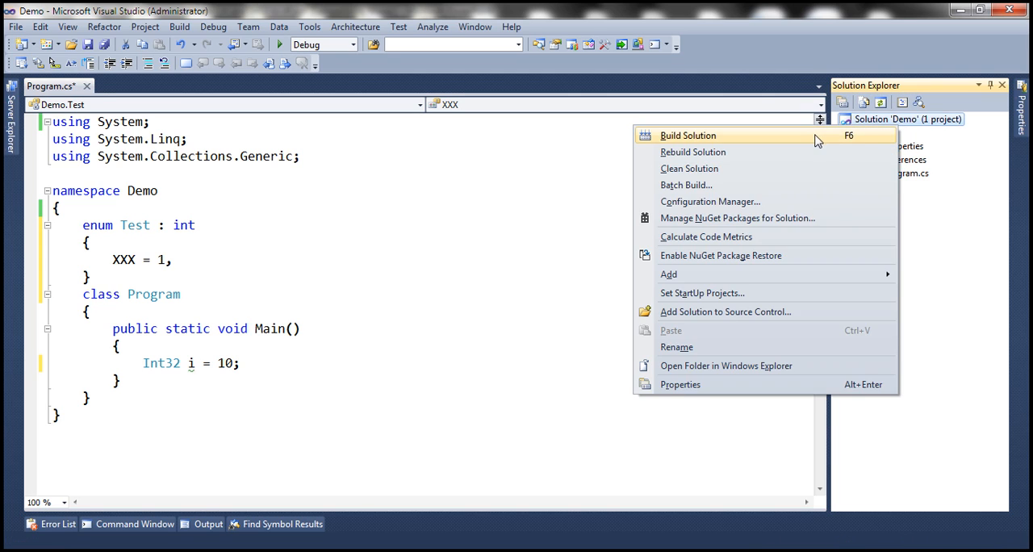
{"action": "left_click", "coordinate": [688, 135]}
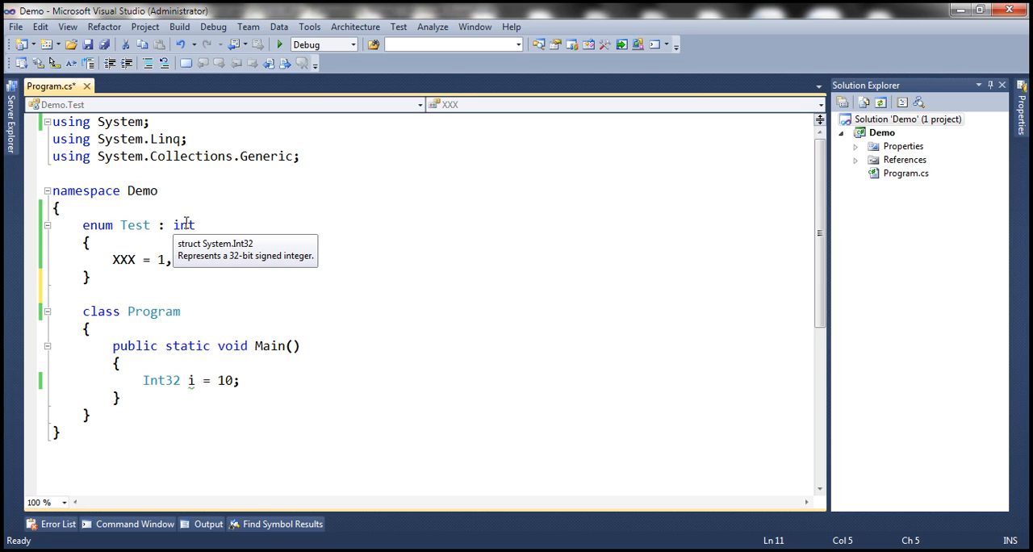
{"action": "type", "text": "Int"}
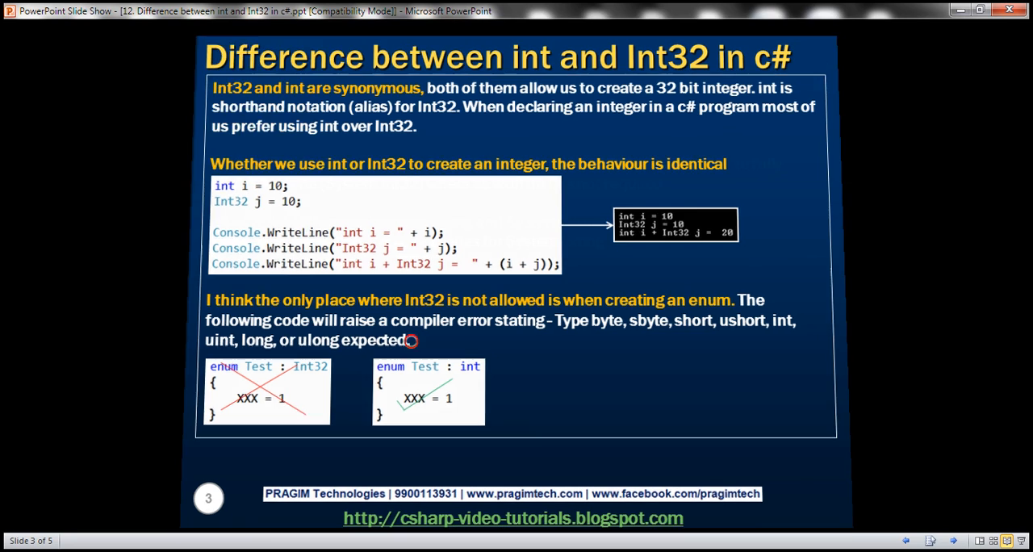
Advance the slideshow to slide 4 on minor int versus Int32 differences.
{"action": "key", "text": "Right"}
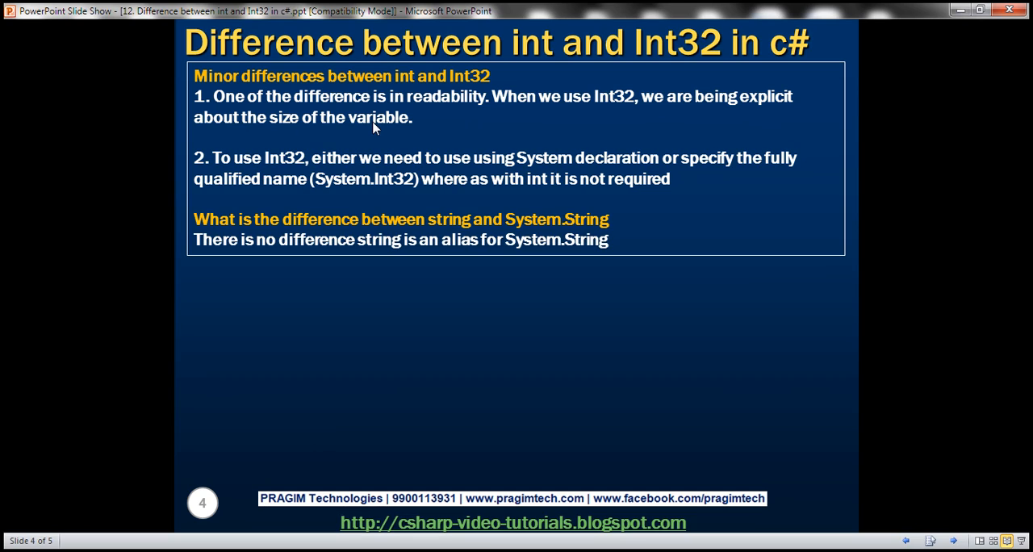
{"action": "mouse_move", "coordinate": [464, 97]}
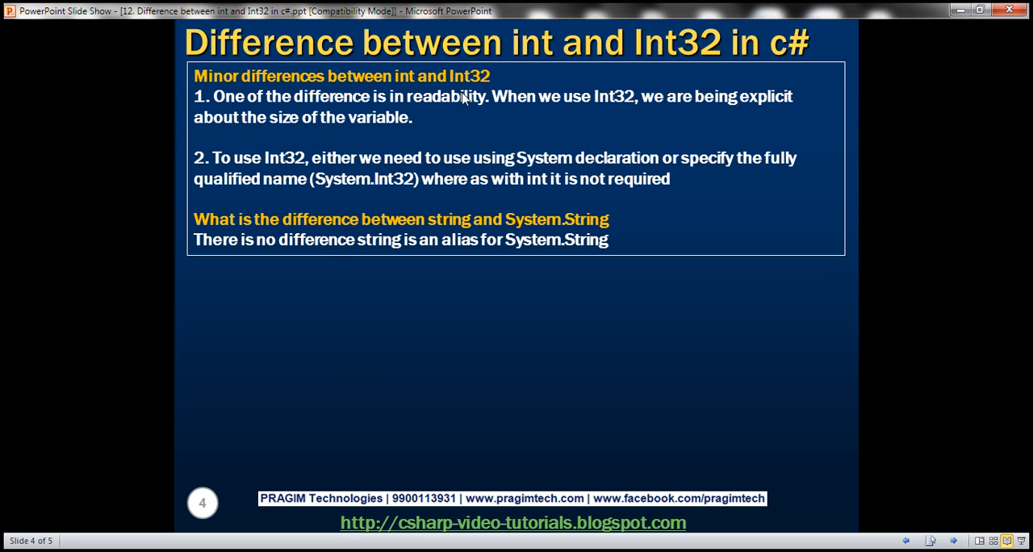
{"action": "mouse_move", "coordinate": [427, 119]}
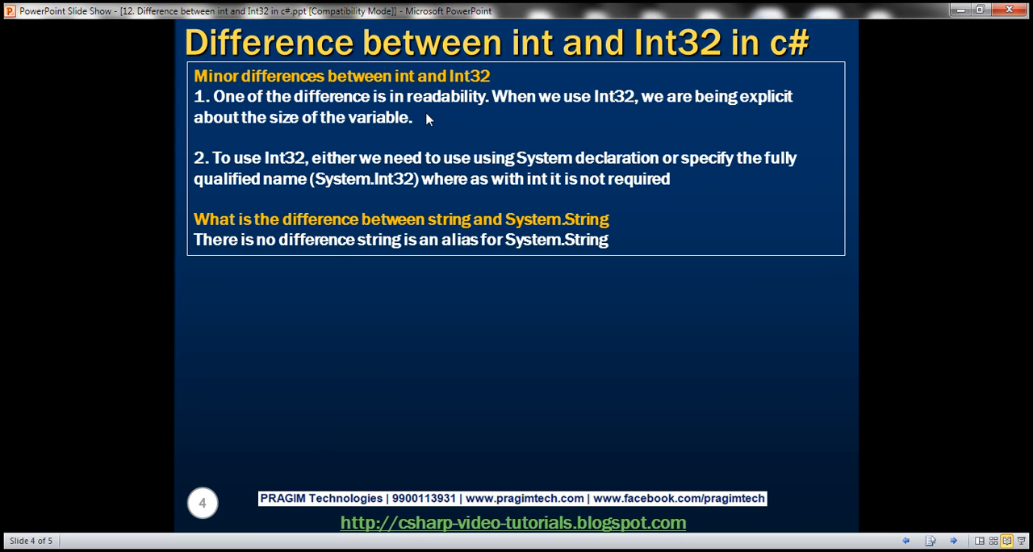
{"action": "mouse_move", "coordinate": [588, 113]}
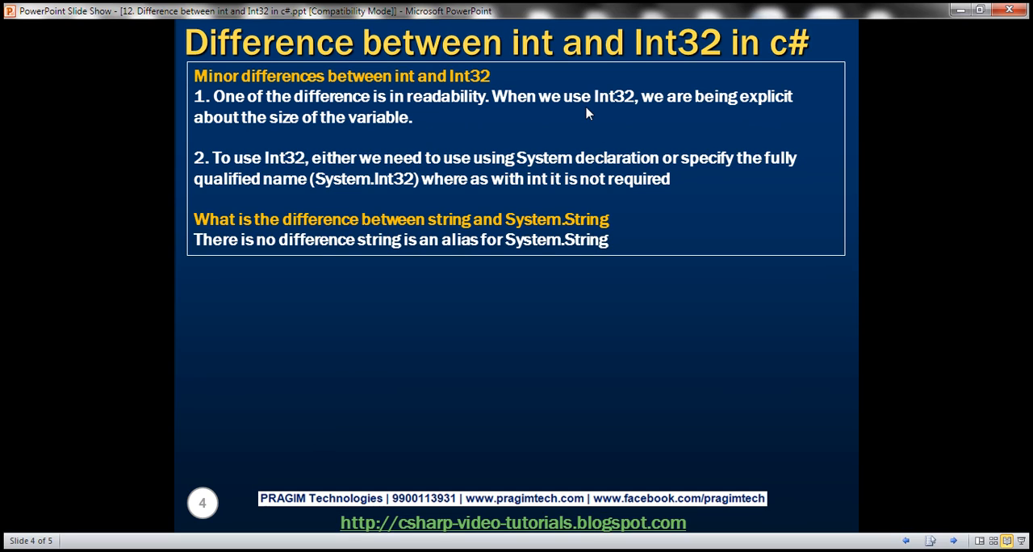
{"action": "mouse_move", "coordinate": [417, 159]}
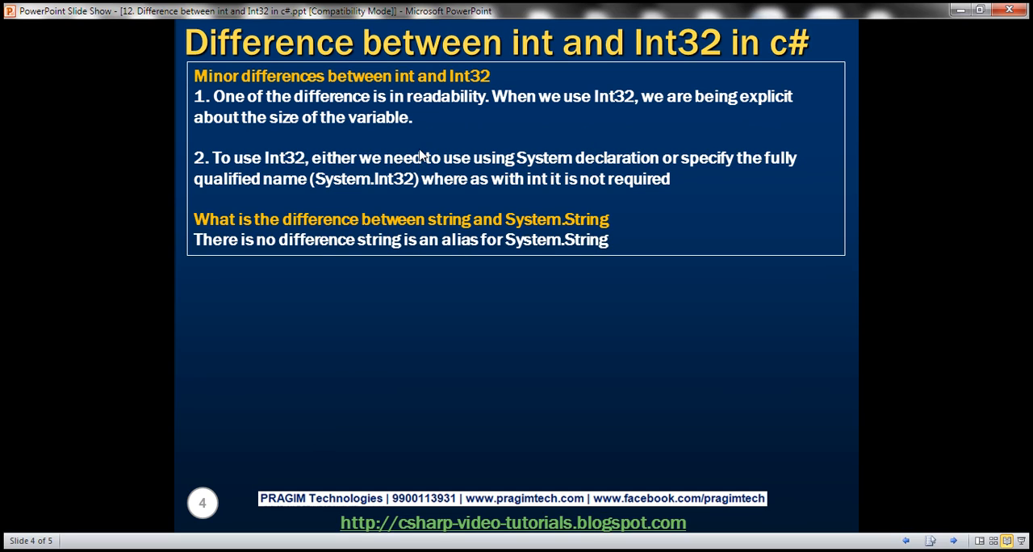
{"action": "mouse_move", "coordinate": [347, 196]}
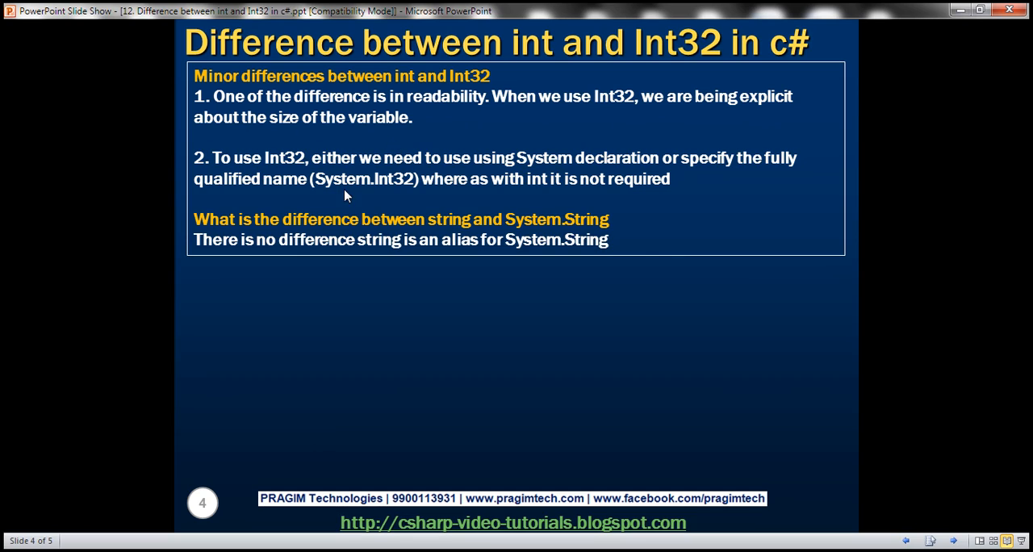
{"action": "mouse_move", "coordinate": [300, 180]}
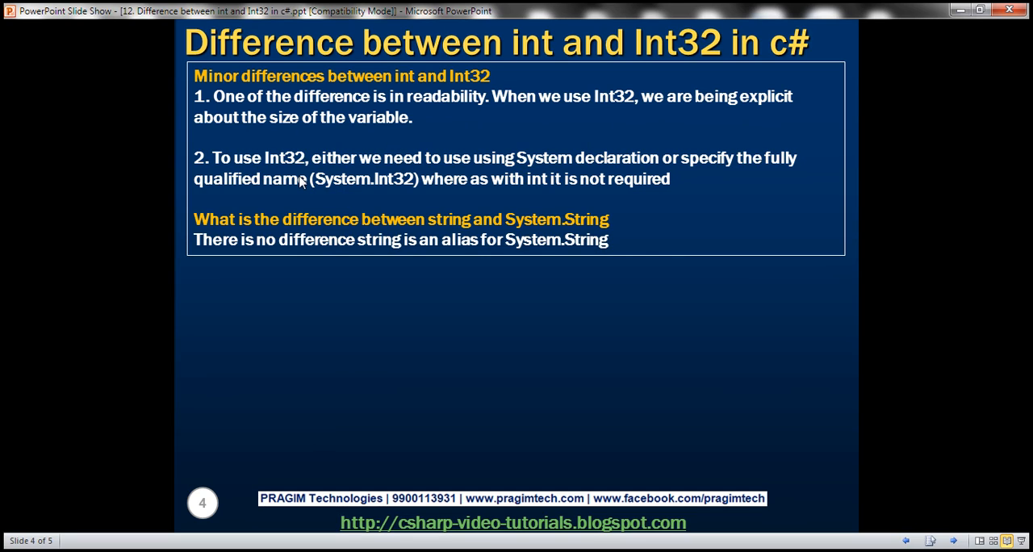
{"action": "mouse_move", "coordinate": [523, 183]}
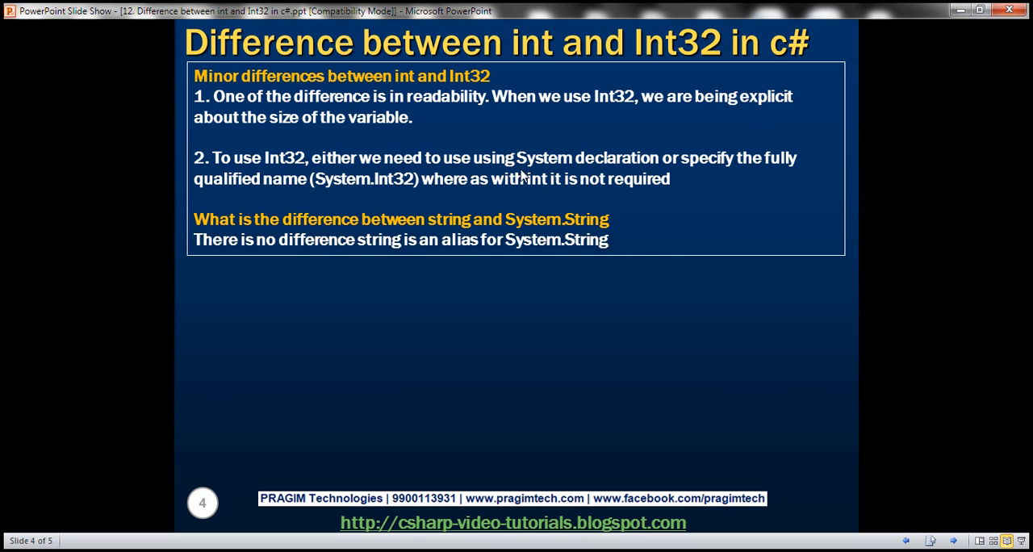
{"action": "mouse_move", "coordinate": [535, 179]}
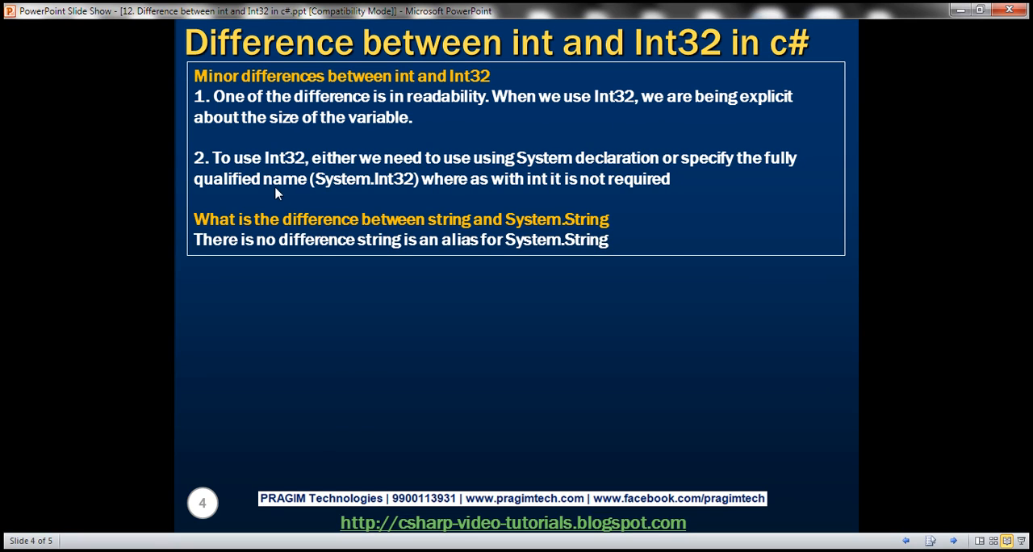
{"action": "mouse_move", "coordinate": [355, 192]}
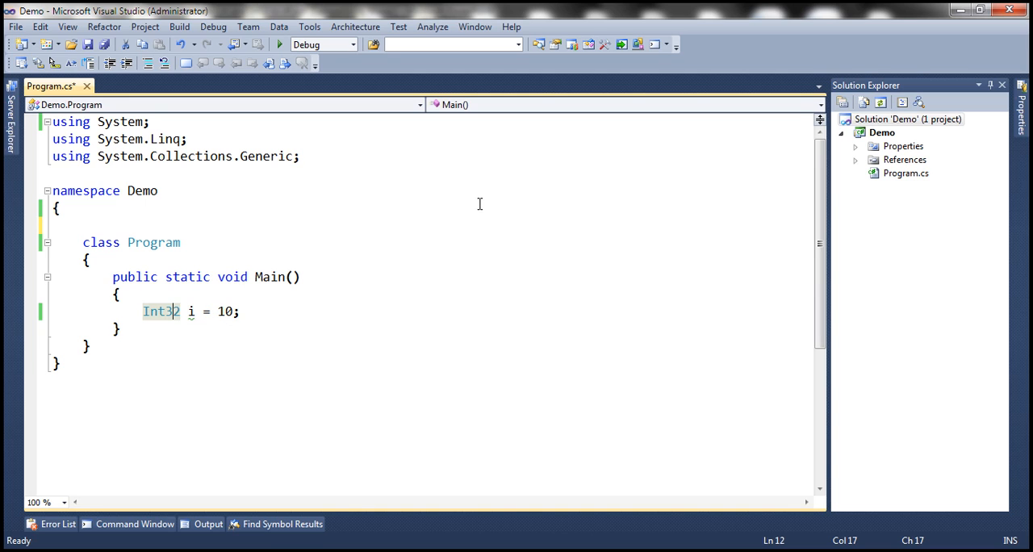
Build the Demo solution and view the 'Int32 could not be found' error.
{"action": "right_click", "coordinate": [910, 119]}
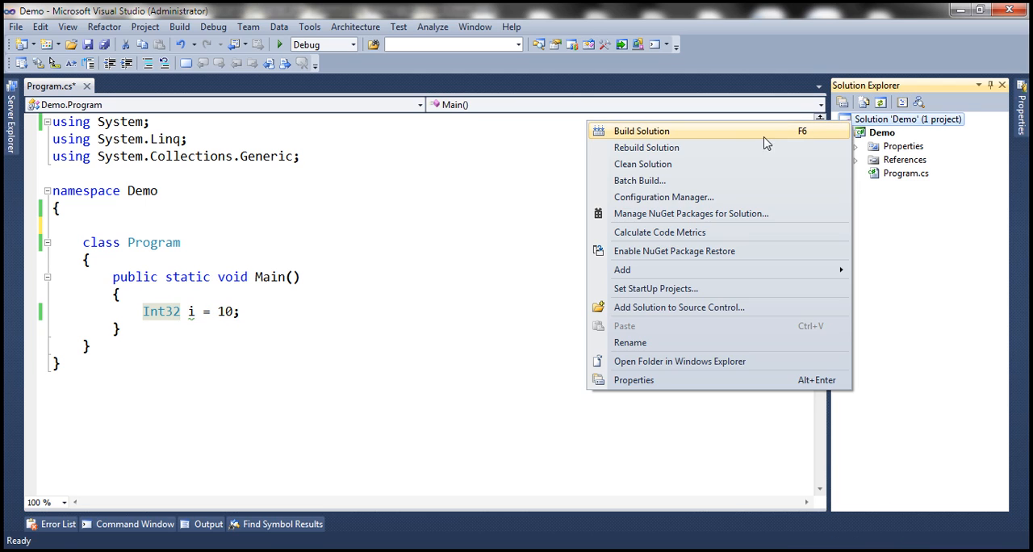
{"action": "left_click", "coordinate": [641, 130]}
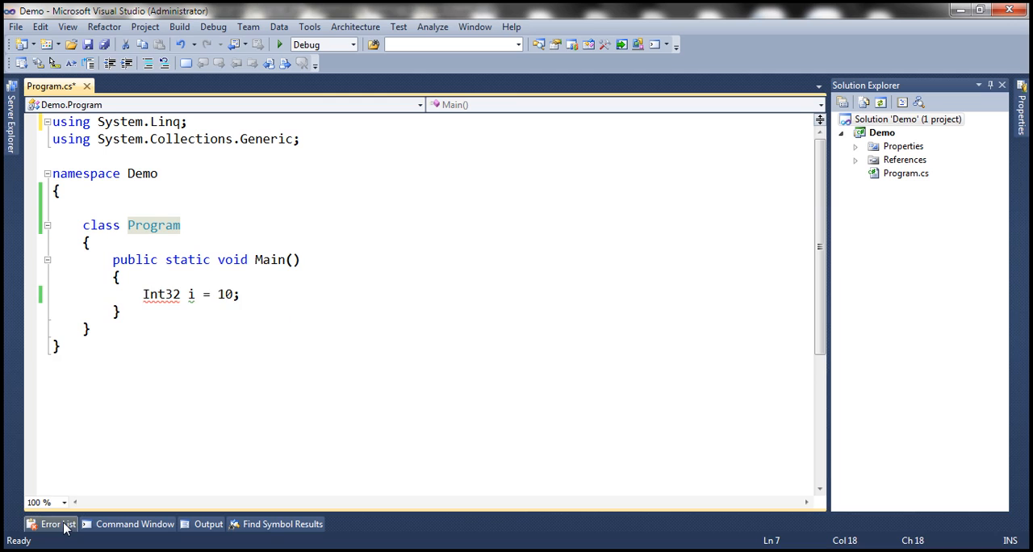
{"action": "left_click", "coordinate": [51, 524]}
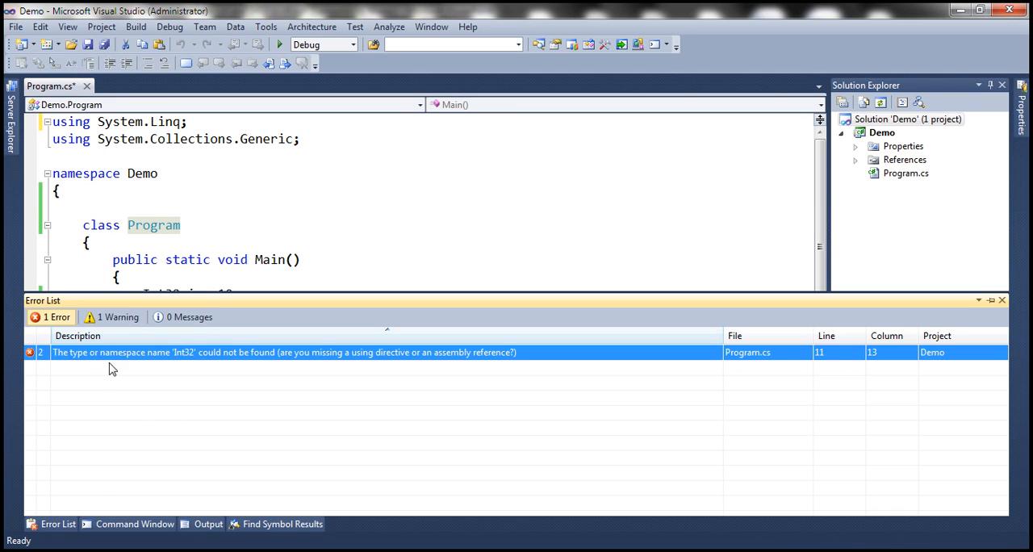
{"action": "mouse_move", "coordinate": [200, 361]}
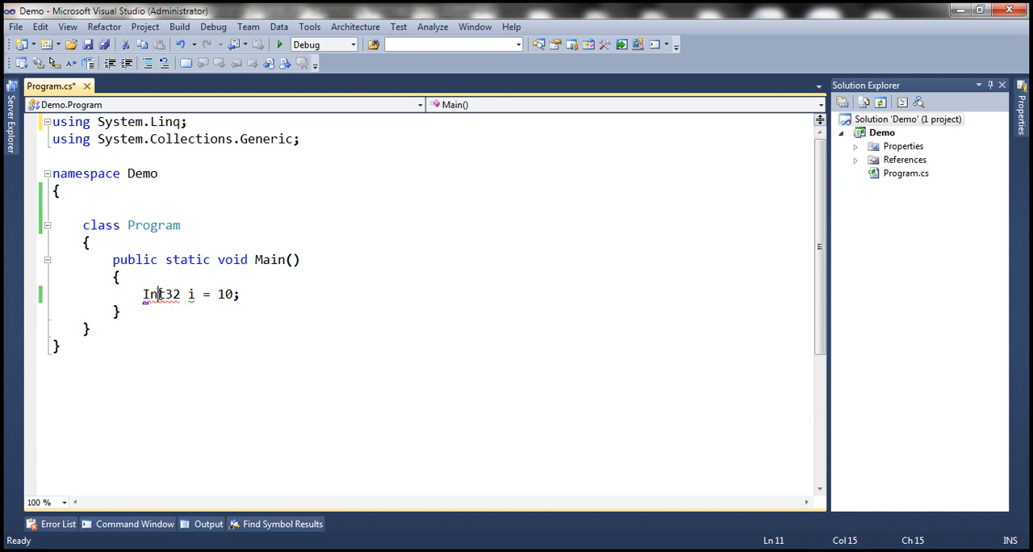
Prefix Int32 with 'System.' so the declaration reads System.Int32 i = 10.
{"action": "type", "text": "S"}
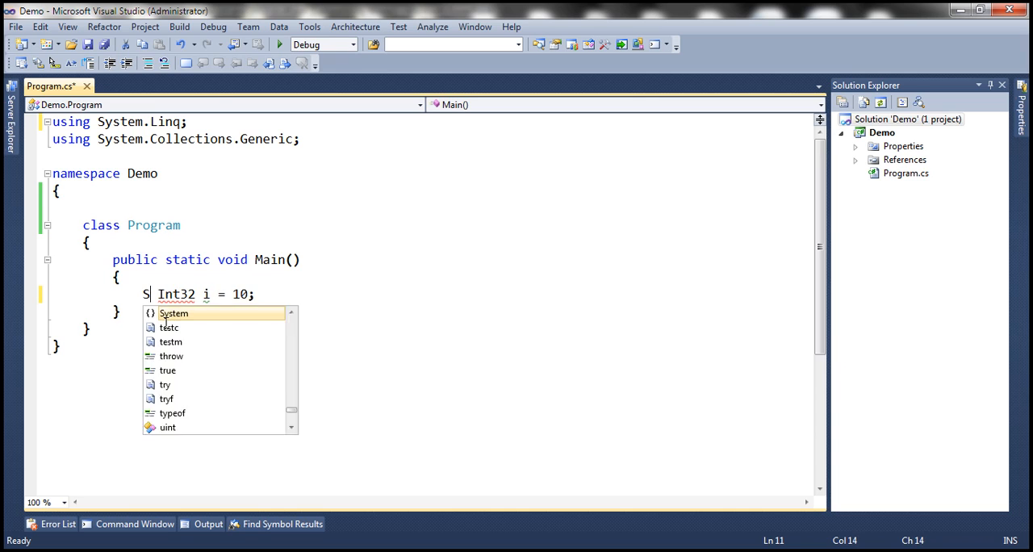
{"action": "type", "text": "ystem."}
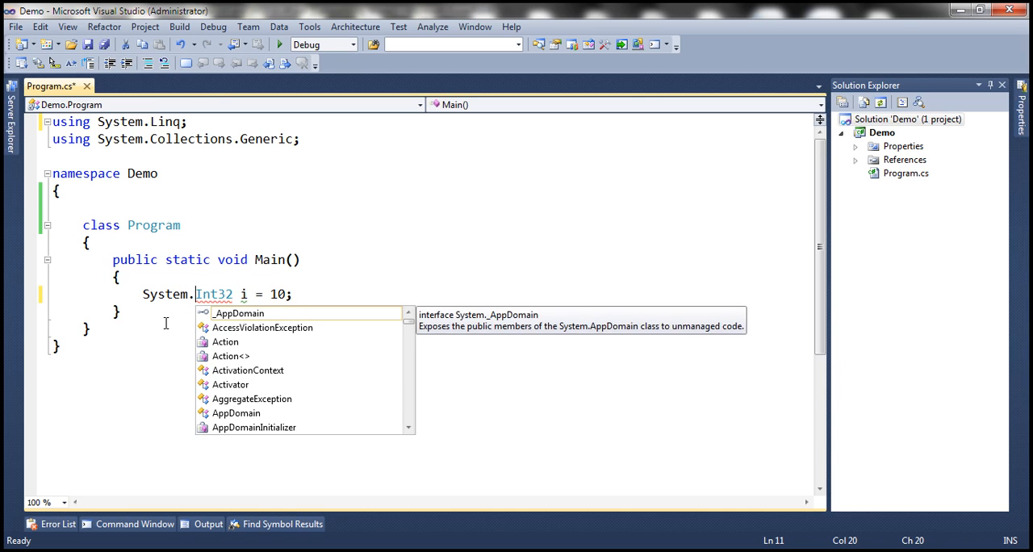
{"action": "key", "text": "Escape"}
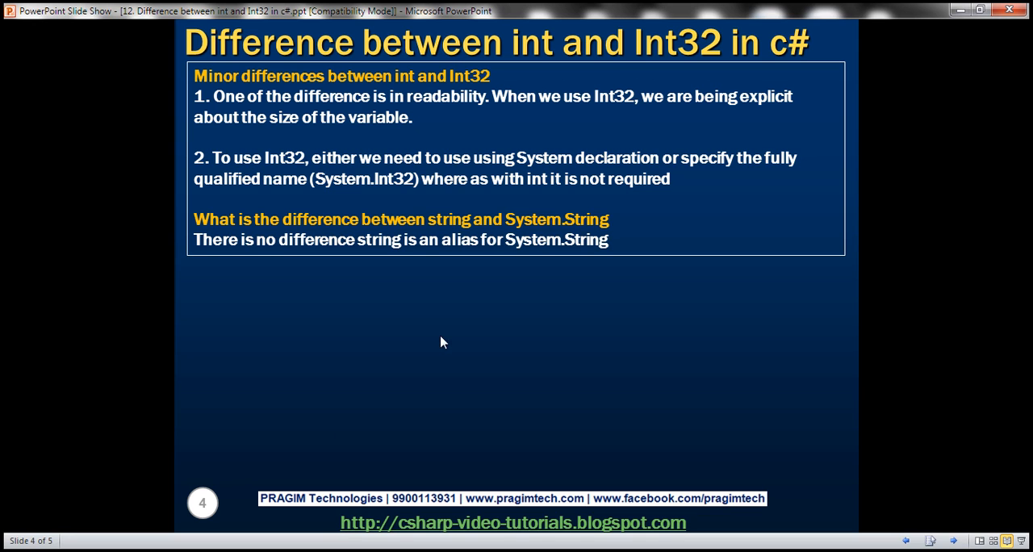
{"action": "mouse_move", "coordinate": [325, 277]}
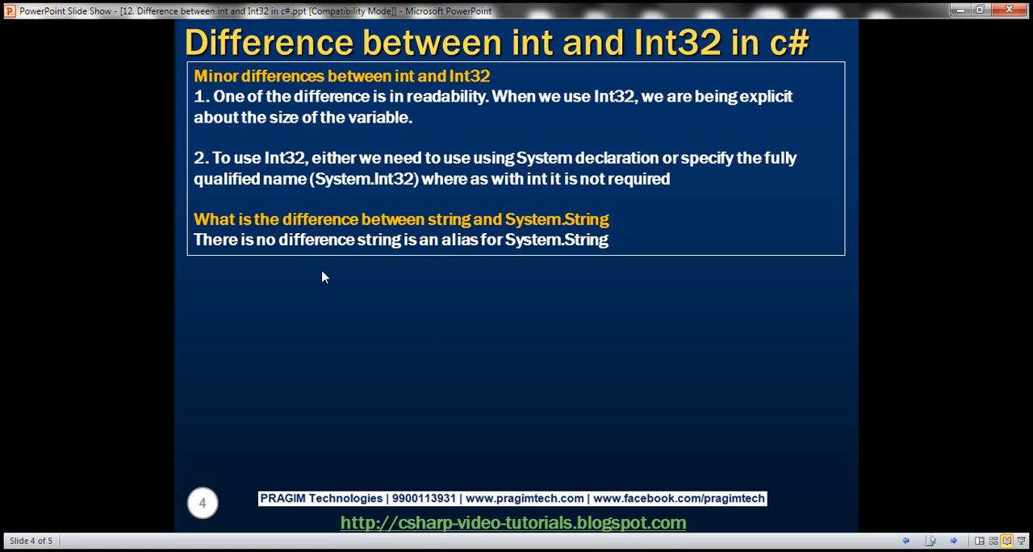
{"action": "mouse_move", "coordinate": [472, 242]}
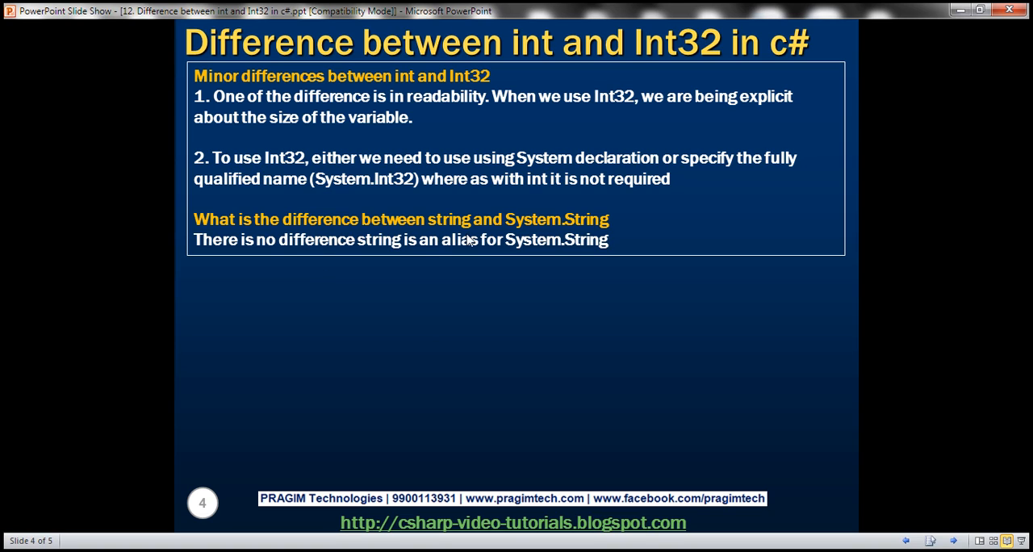
{"action": "mouse_move", "coordinate": [432, 245]}
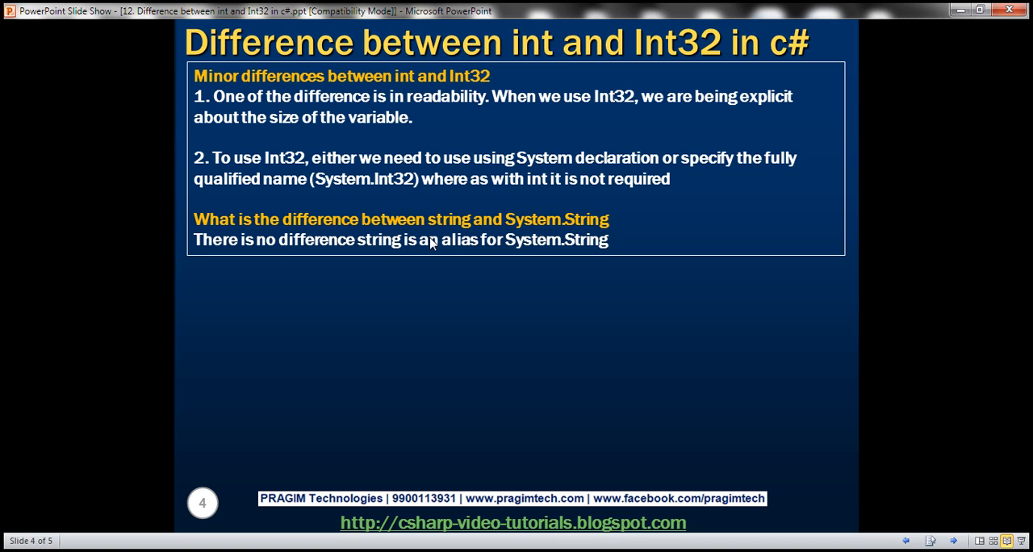
{"action": "mouse_move", "coordinate": [335, 248]}
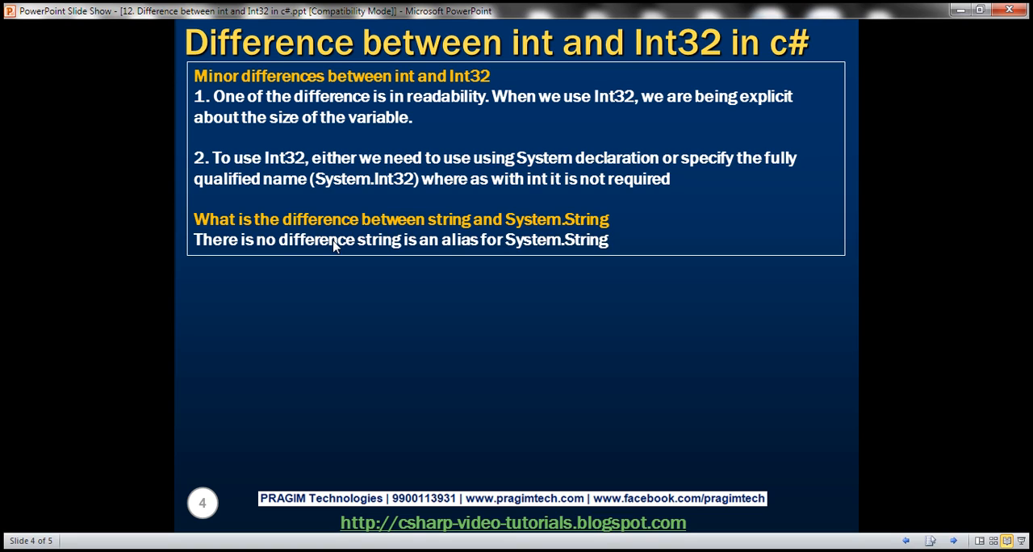
{"action": "mouse_move", "coordinate": [371, 256]}
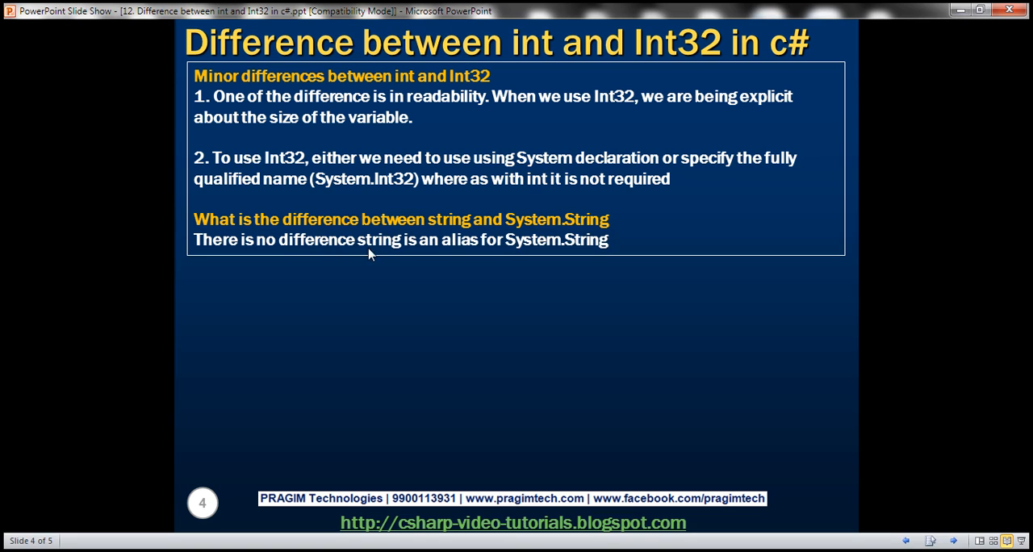
{"action": "mouse_move", "coordinate": [397, 257]}
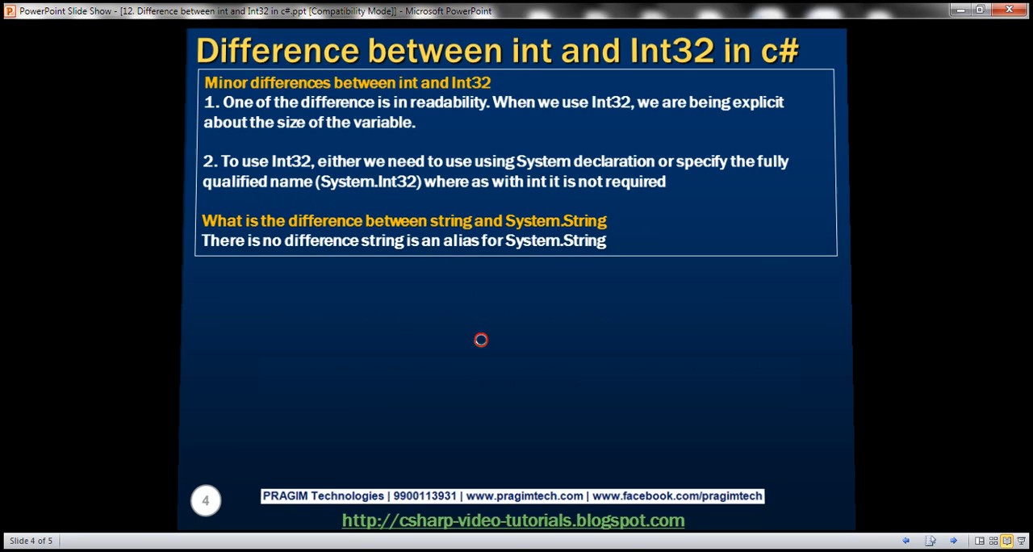
Advance the slideshow to slide 5, Additional Resources.
{"action": "left_click", "coordinate": [481, 340]}
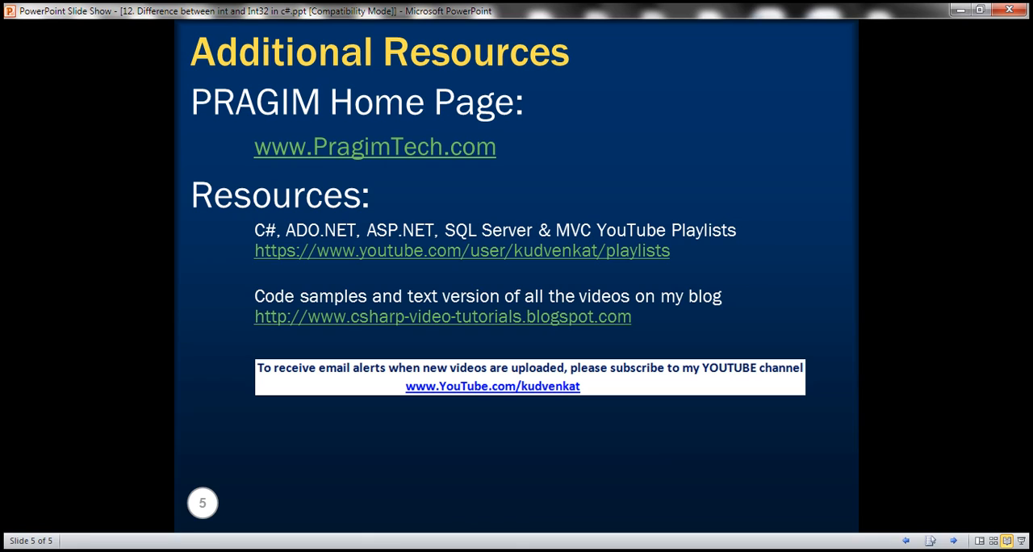